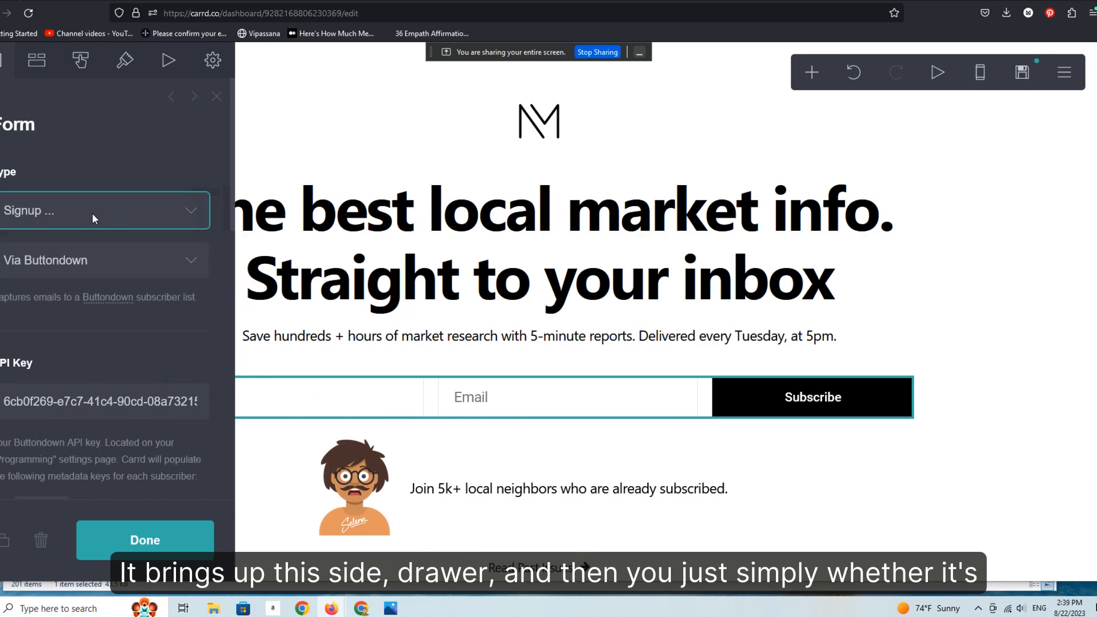
# - Keep the form type as Signup and show the available email service providers
pyautogui.click(104, 210)
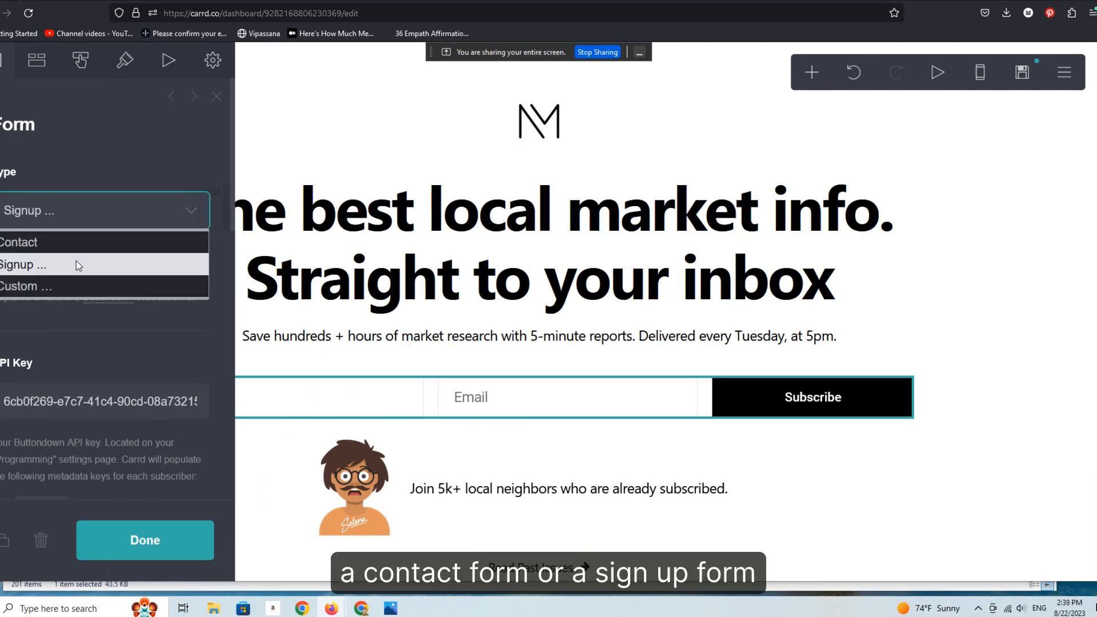
pyautogui.click(23, 264)
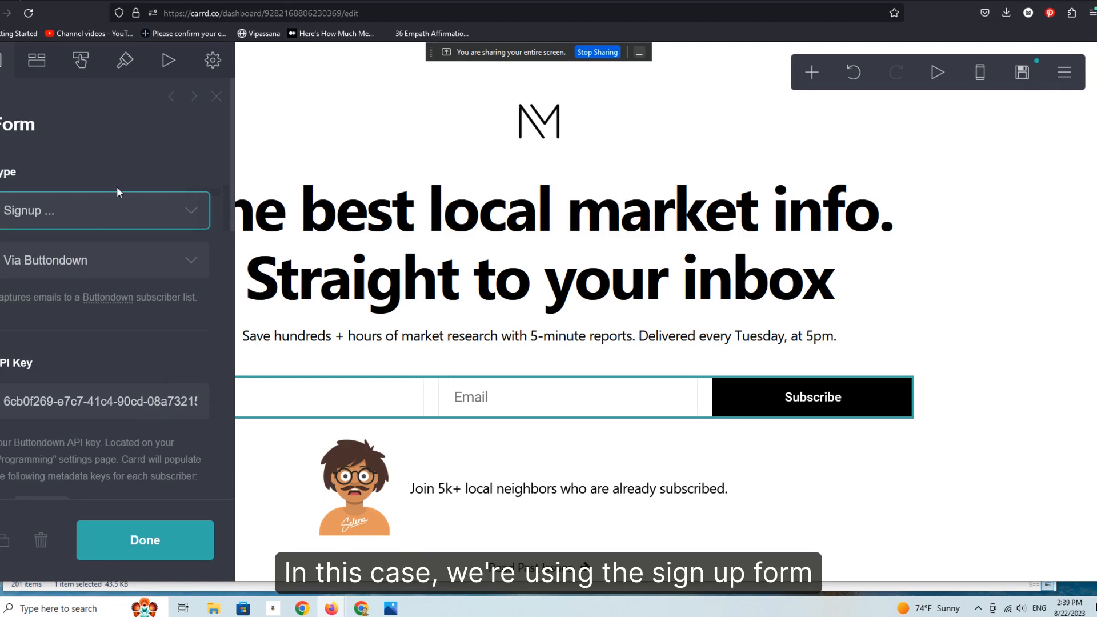
pyautogui.click(106, 259)
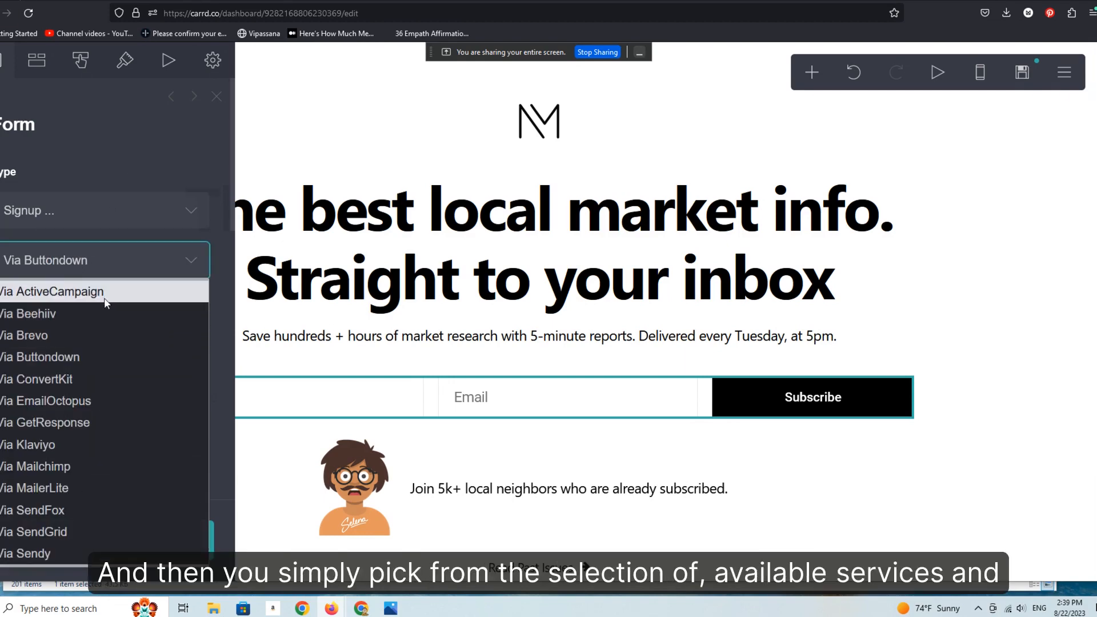
pyautogui.moveTo(105, 378)
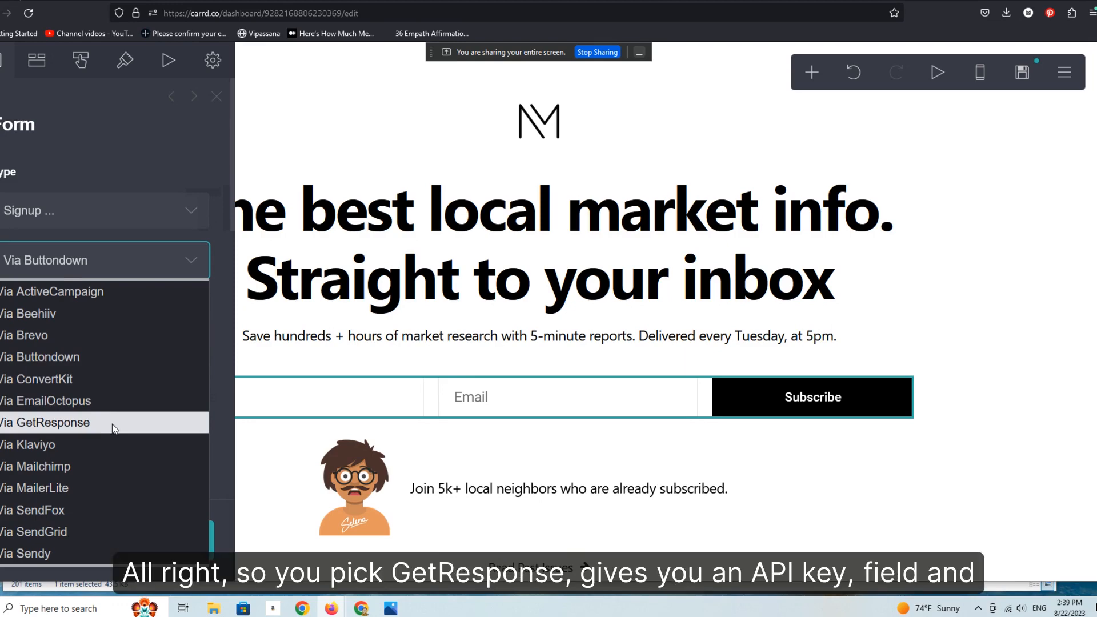
# - Switch the service from GetResponse to Mailchimp, revealing its API Key and Audience ID fields
pyautogui.click(46, 422)
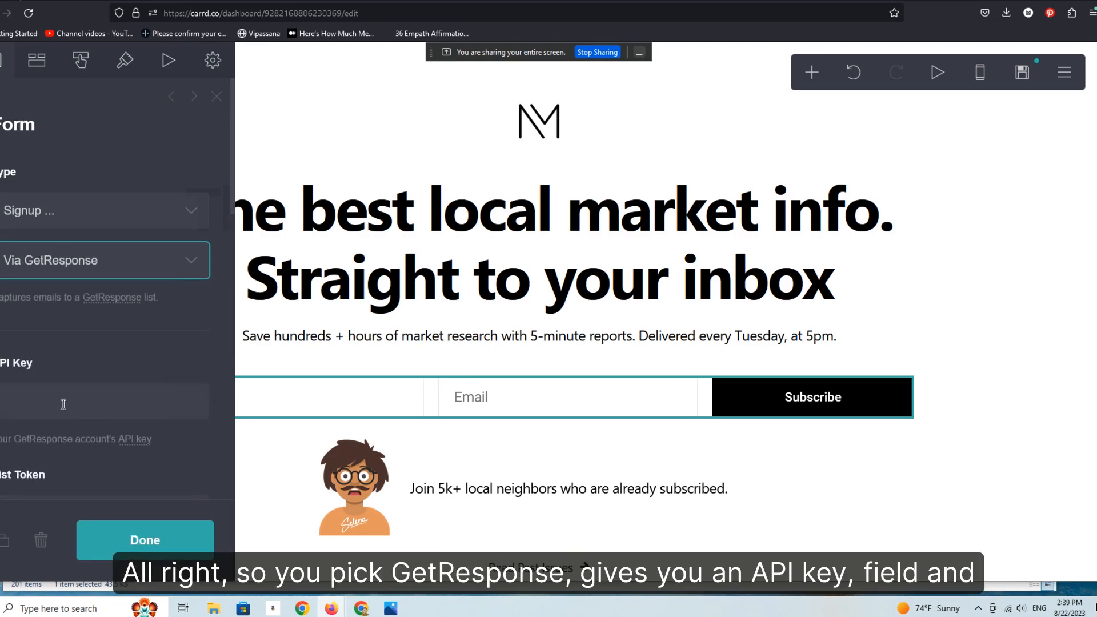
pyautogui.moveTo(89, 402)
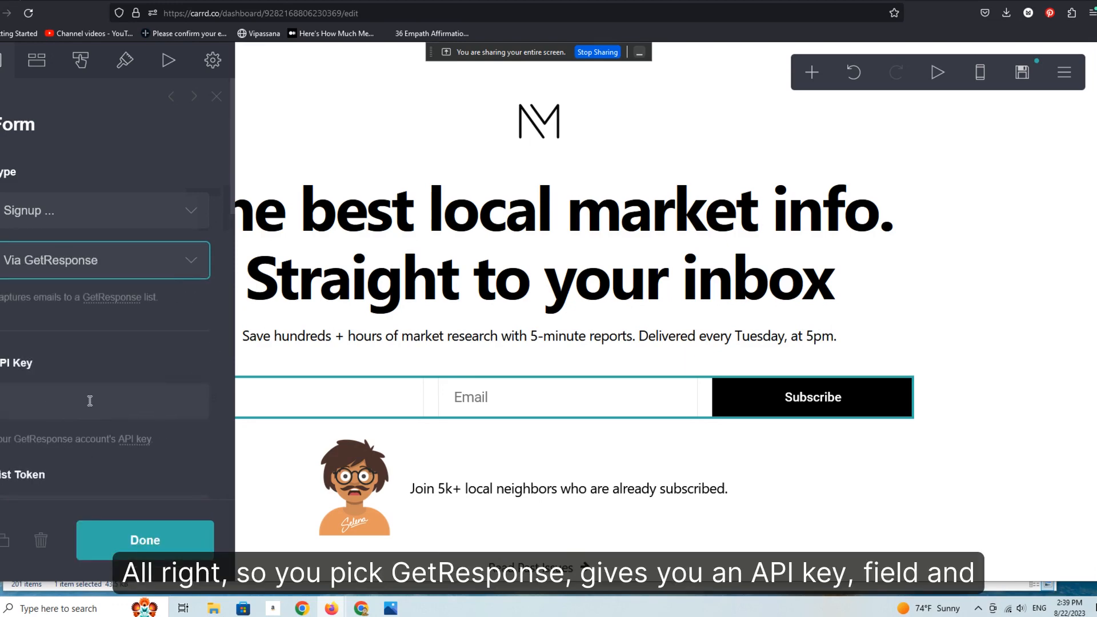
pyautogui.click(104, 260)
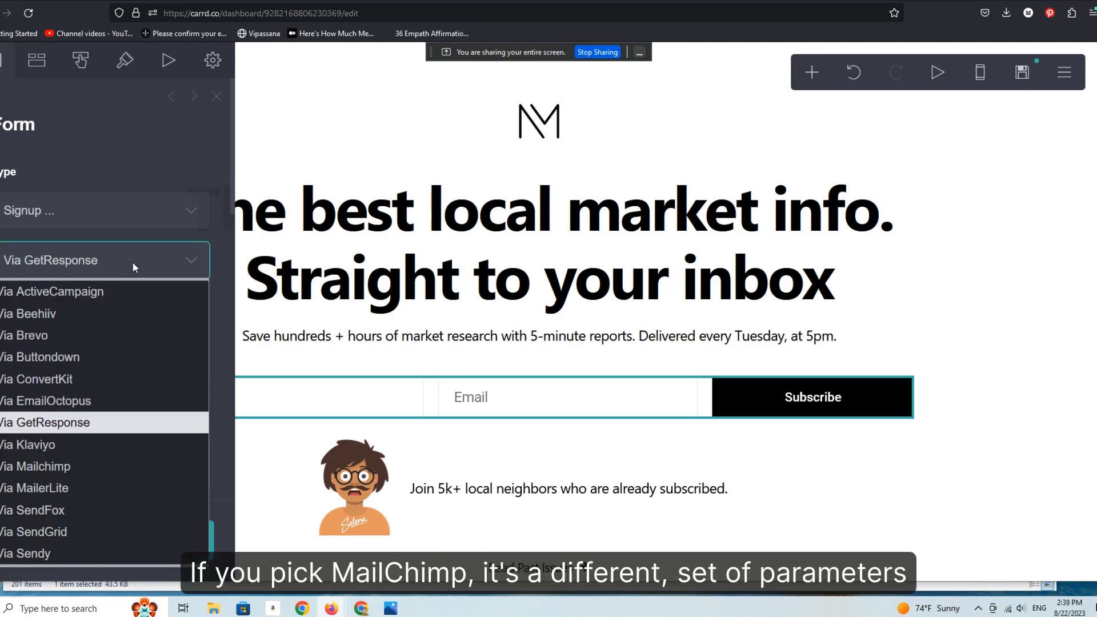
pyautogui.click(37, 466)
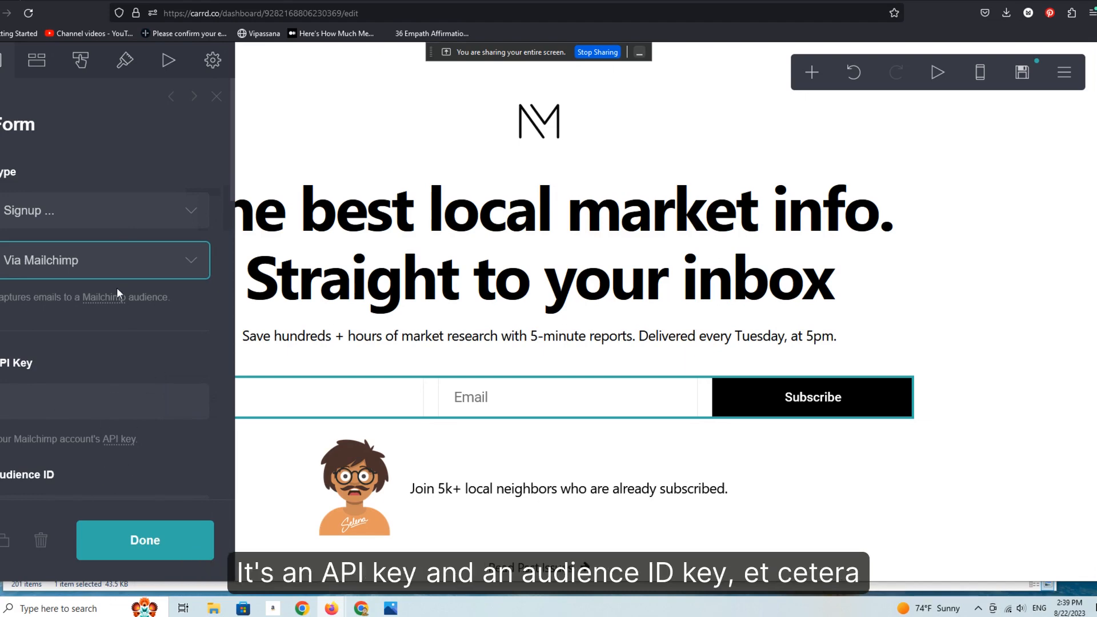
pyautogui.moveTo(183, 296)
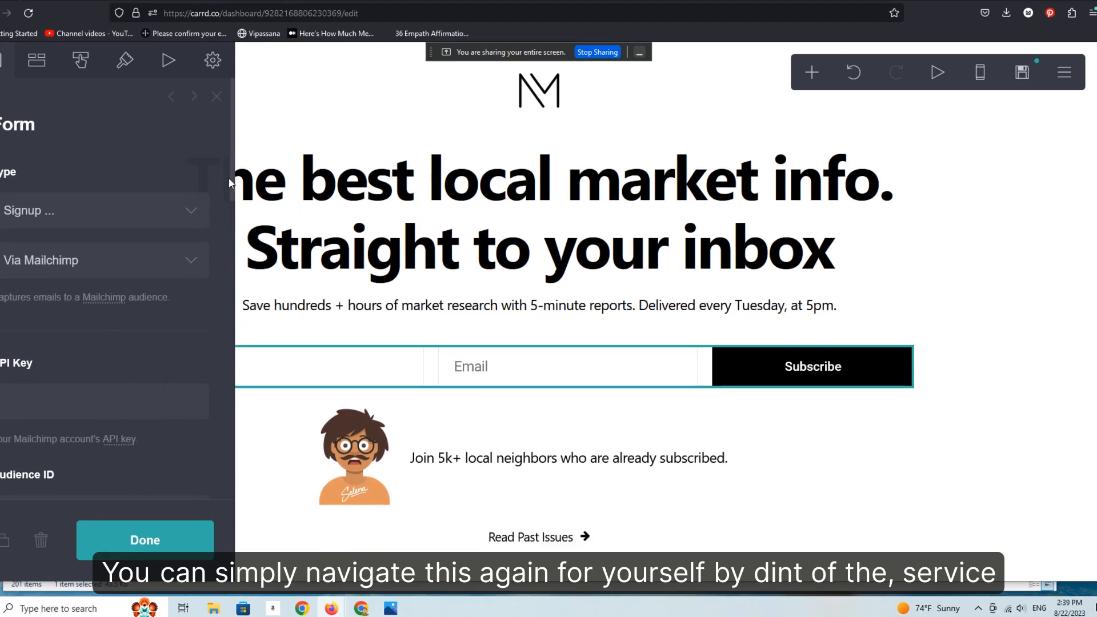
pyautogui.scroll(-3)
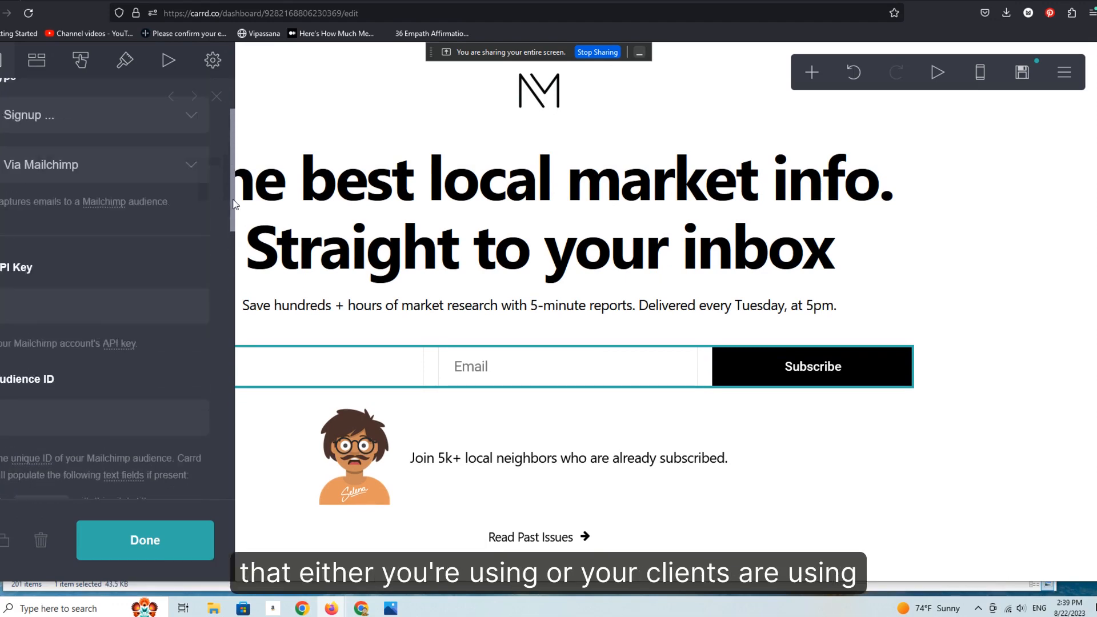
# - Try EmailOctopus, then settle on MailerLite as the form's service and finish editing
pyautogui.click(105, 260)
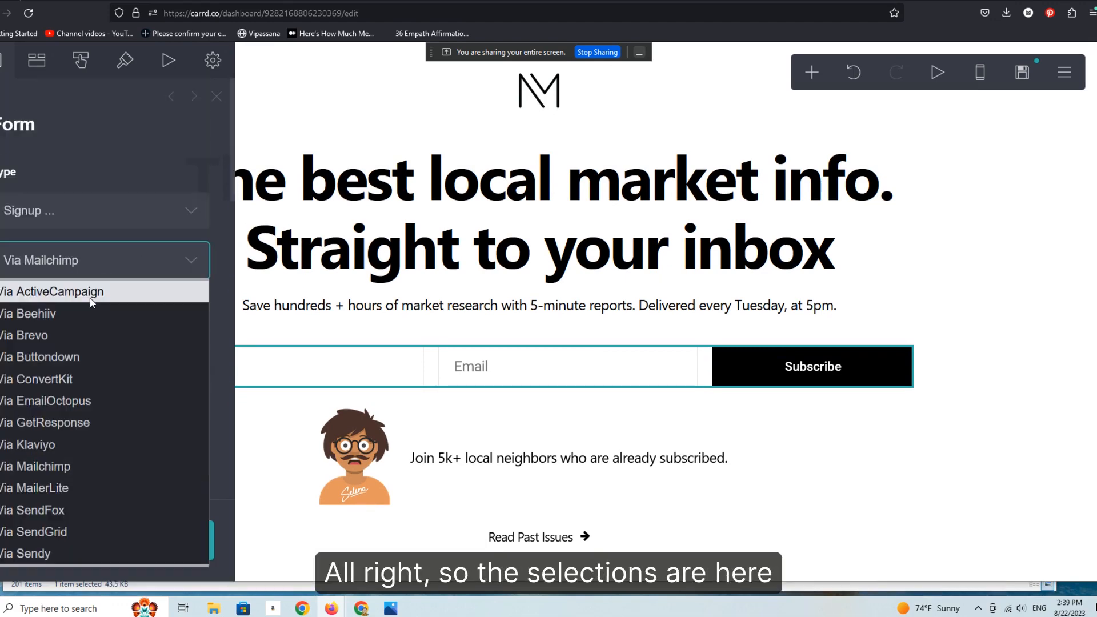
pyautogui.moveTo(89, 430)
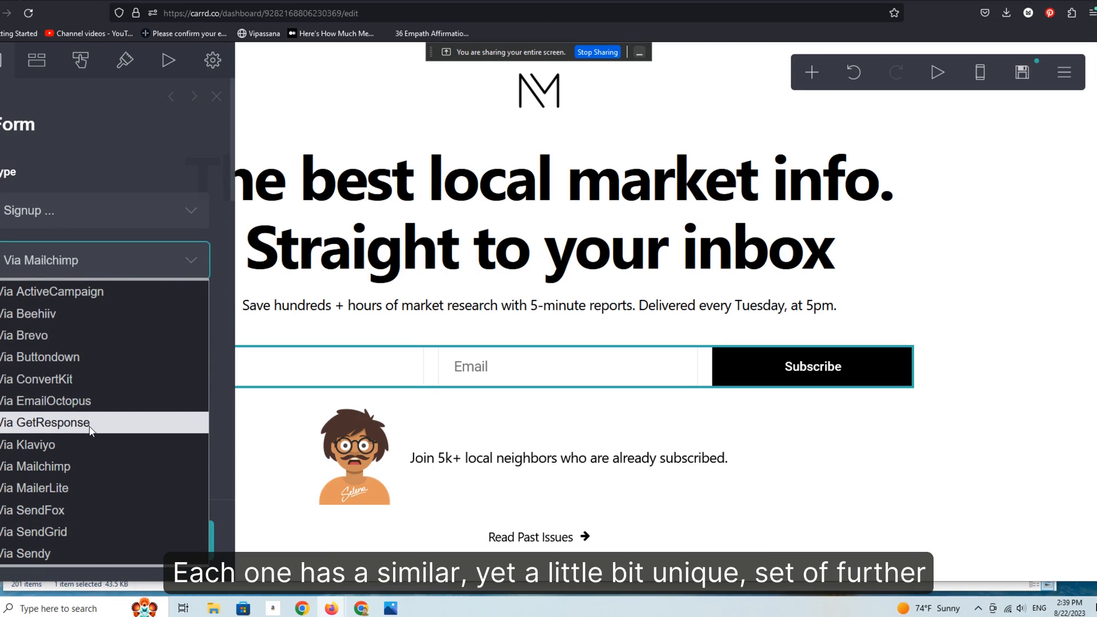
pyautogui.click(46, 400)
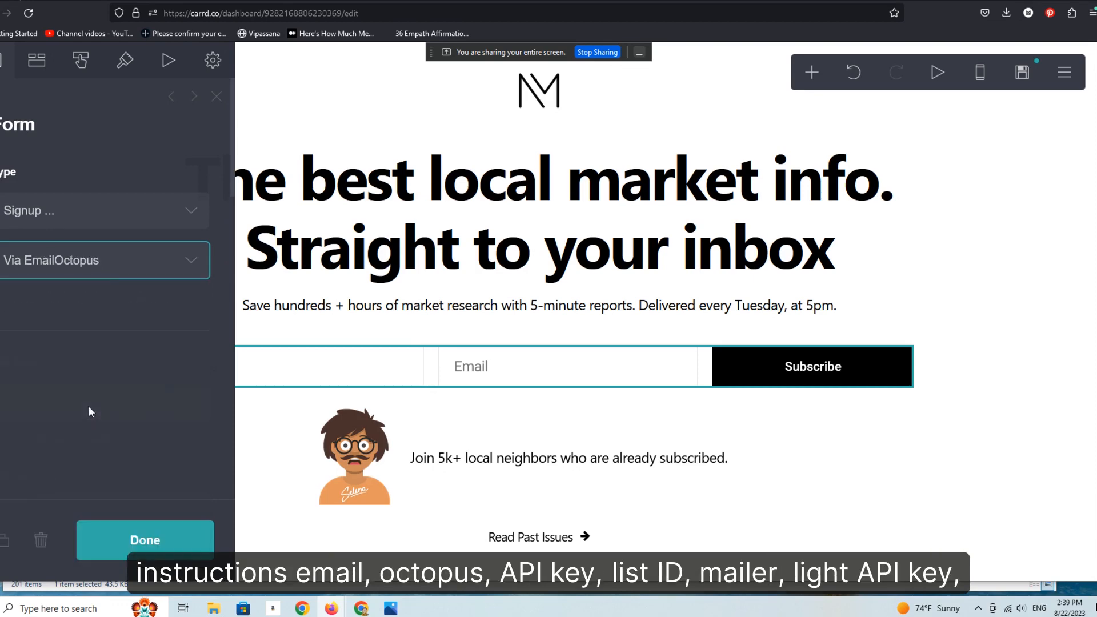
pyautogui.click(95, 260)
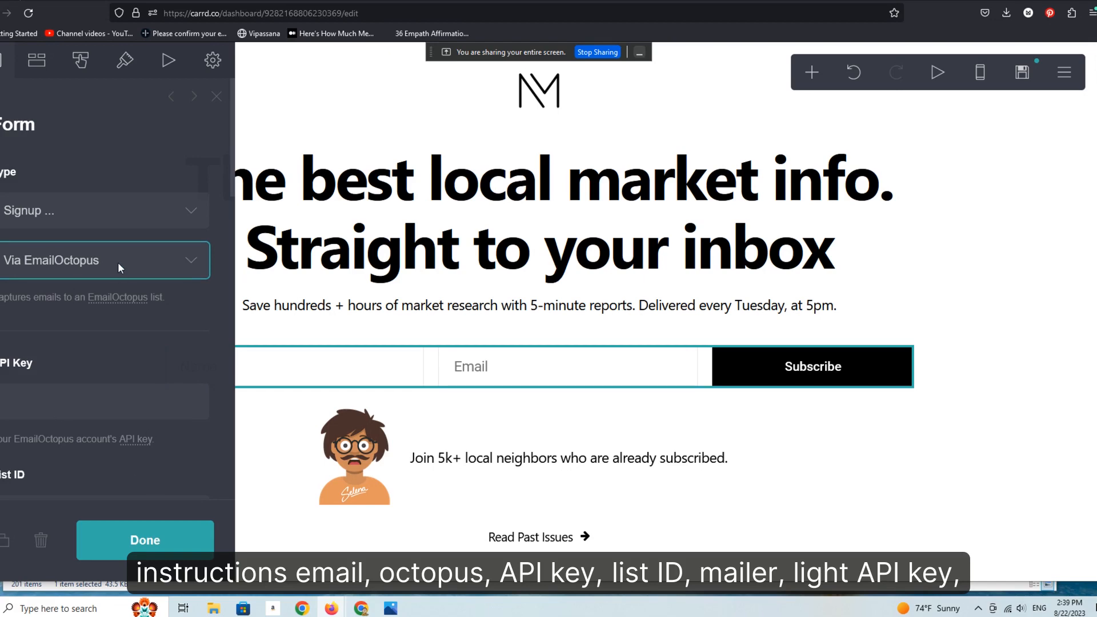
pyautogui.click(105, 260)
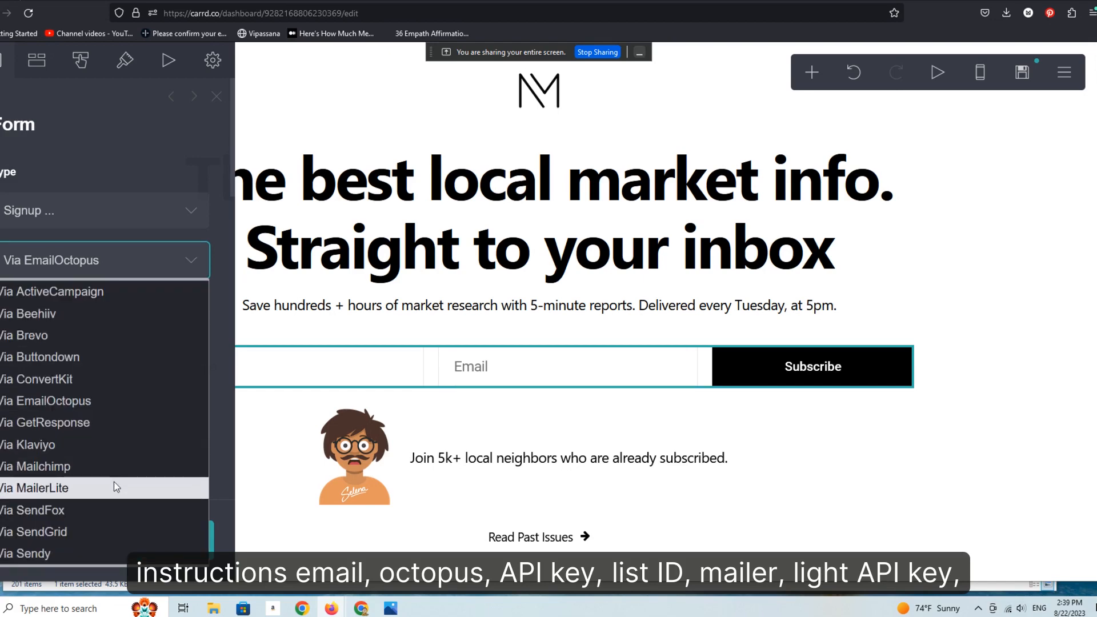
pyautogui.click(35, 488)
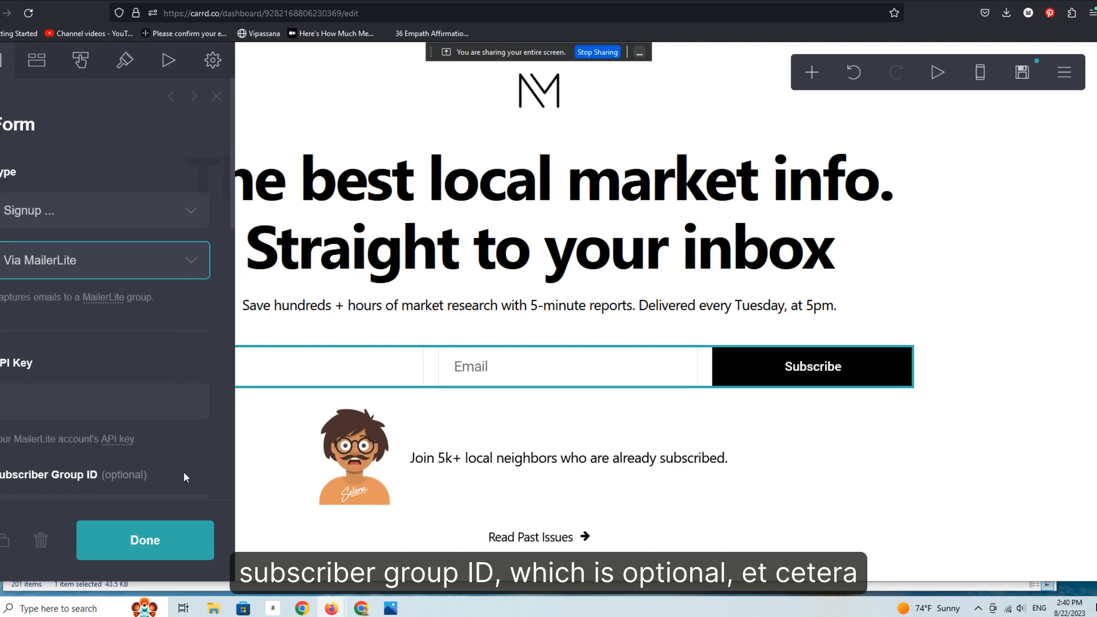
pyautogui.moveTo(172, 473)
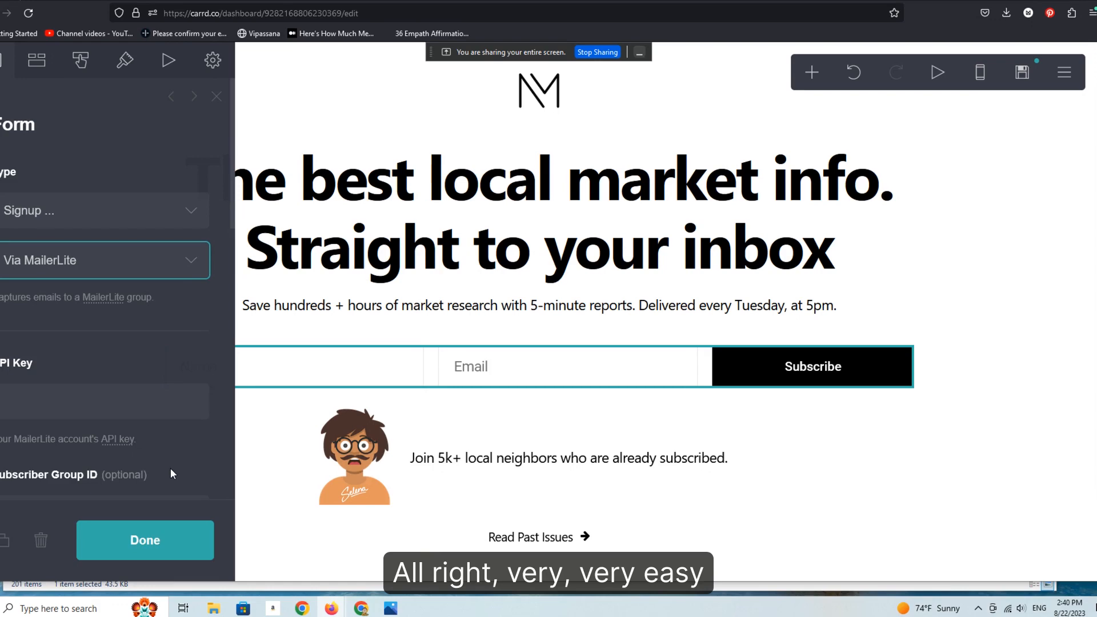
pyautogui.click(144, 541)
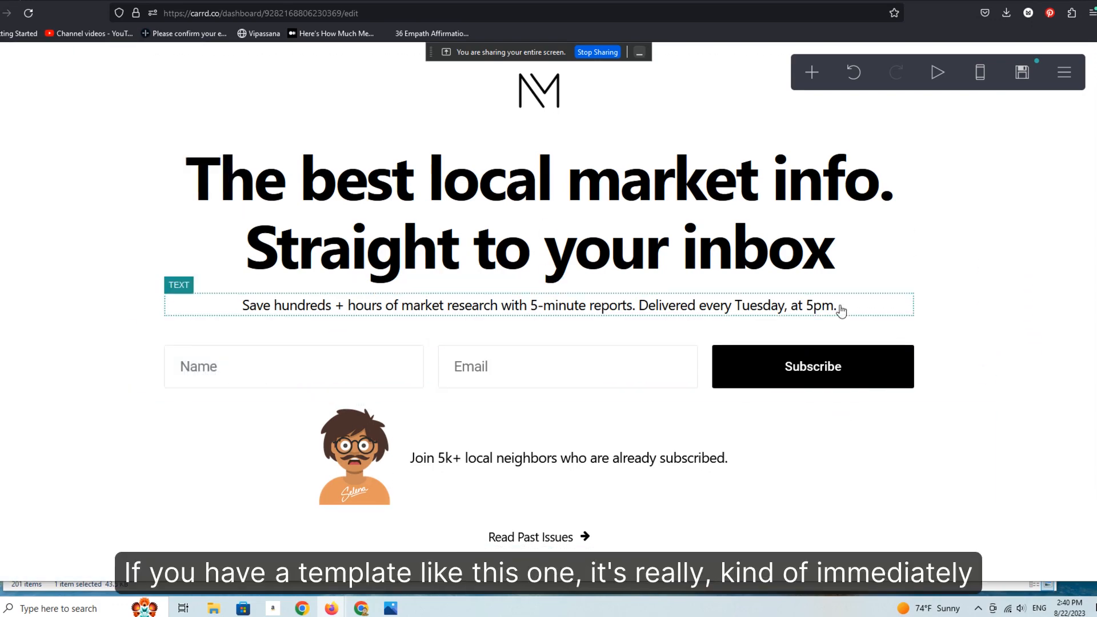
pyautogui.moveTo(1022, 72)
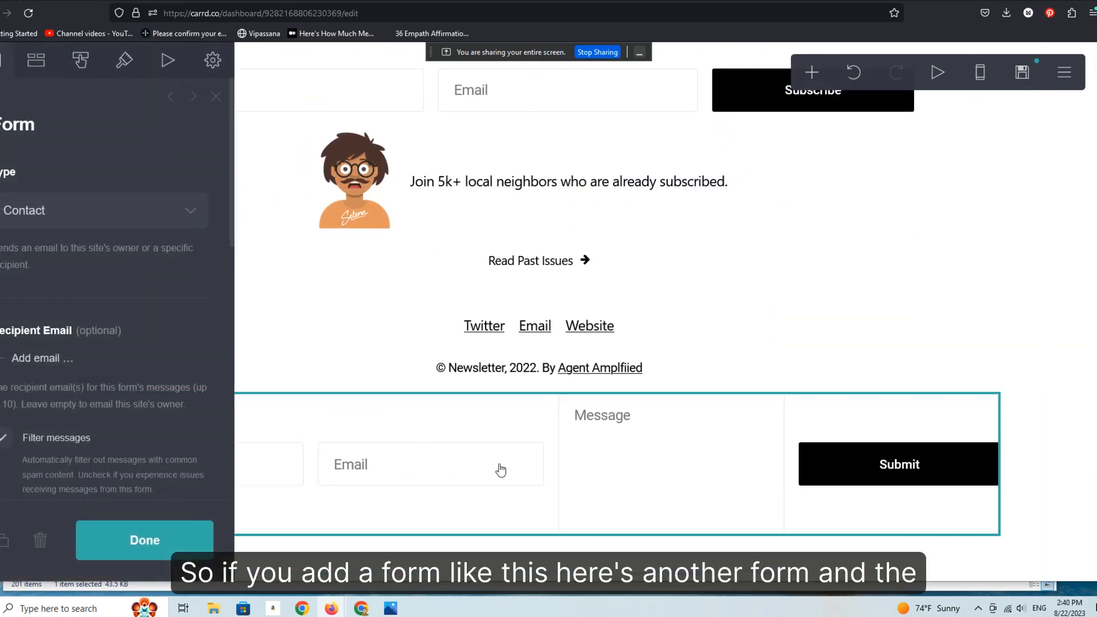
# - Make the bottom form a Signup form connected via Beehiiv
pyautogui.click(104, 210)
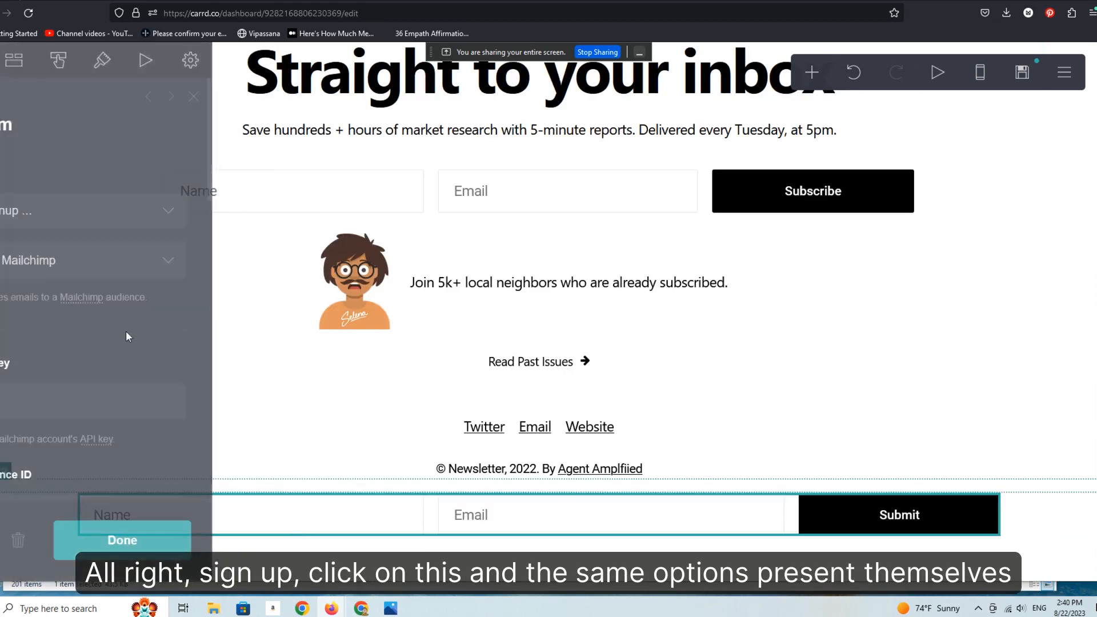
pyautogui.click(84, 210)
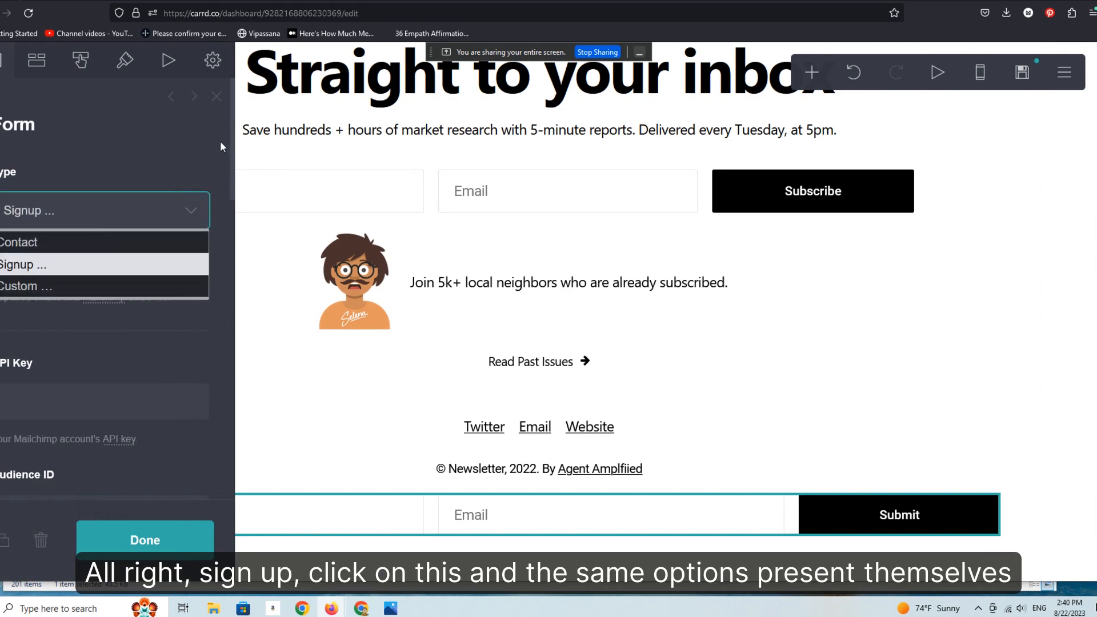
pyautogui.click(104, 259)
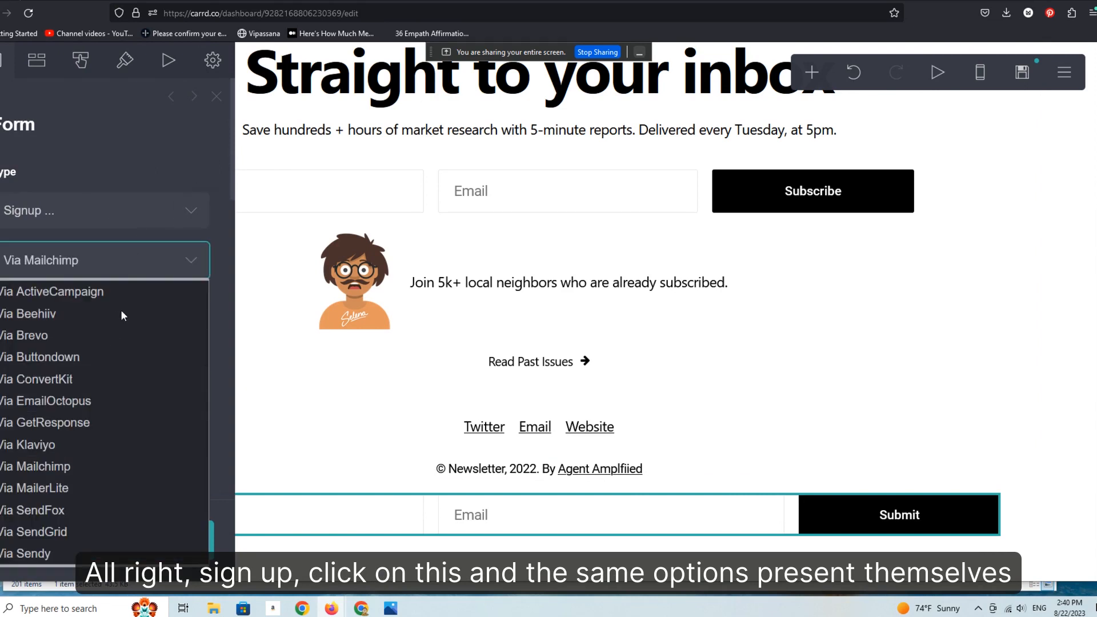
pyautogui.click(30, 313)
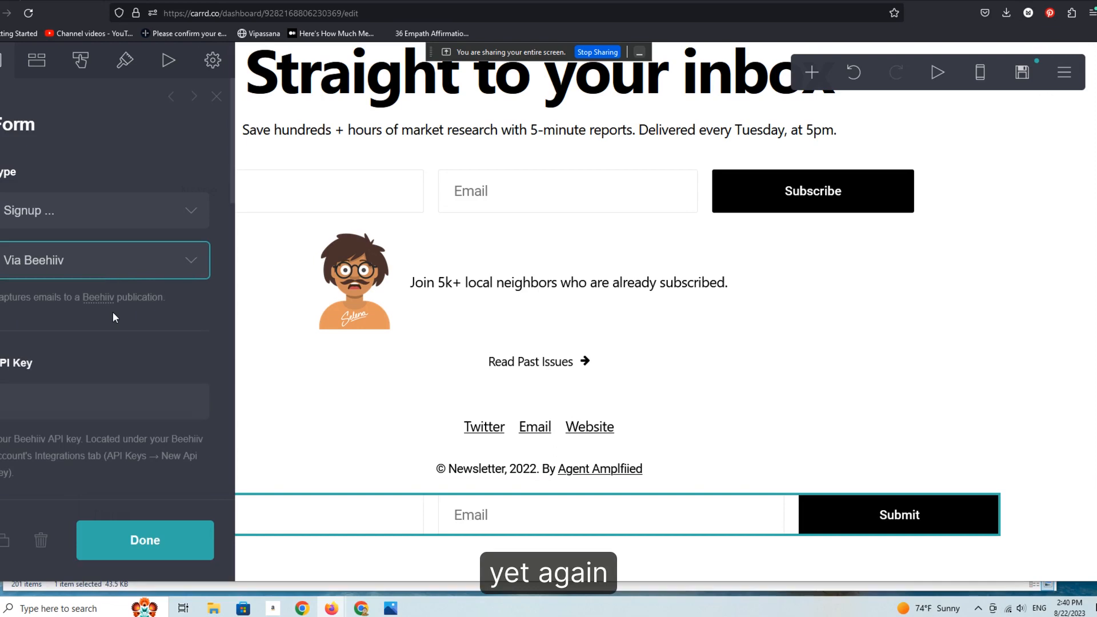
pyautogui.moveTo(172, 572)
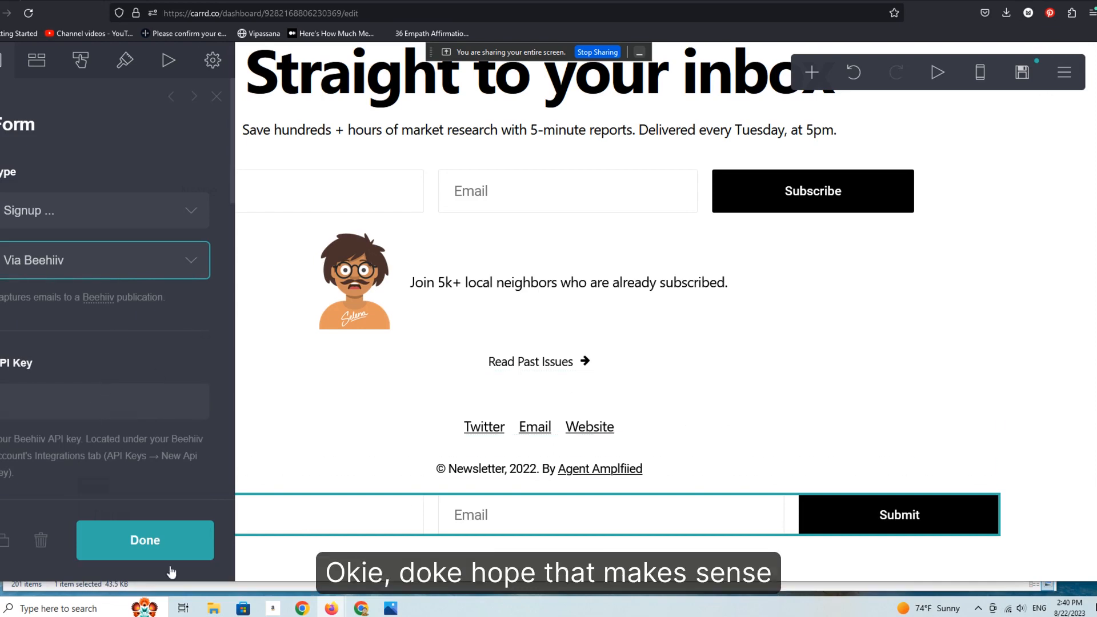